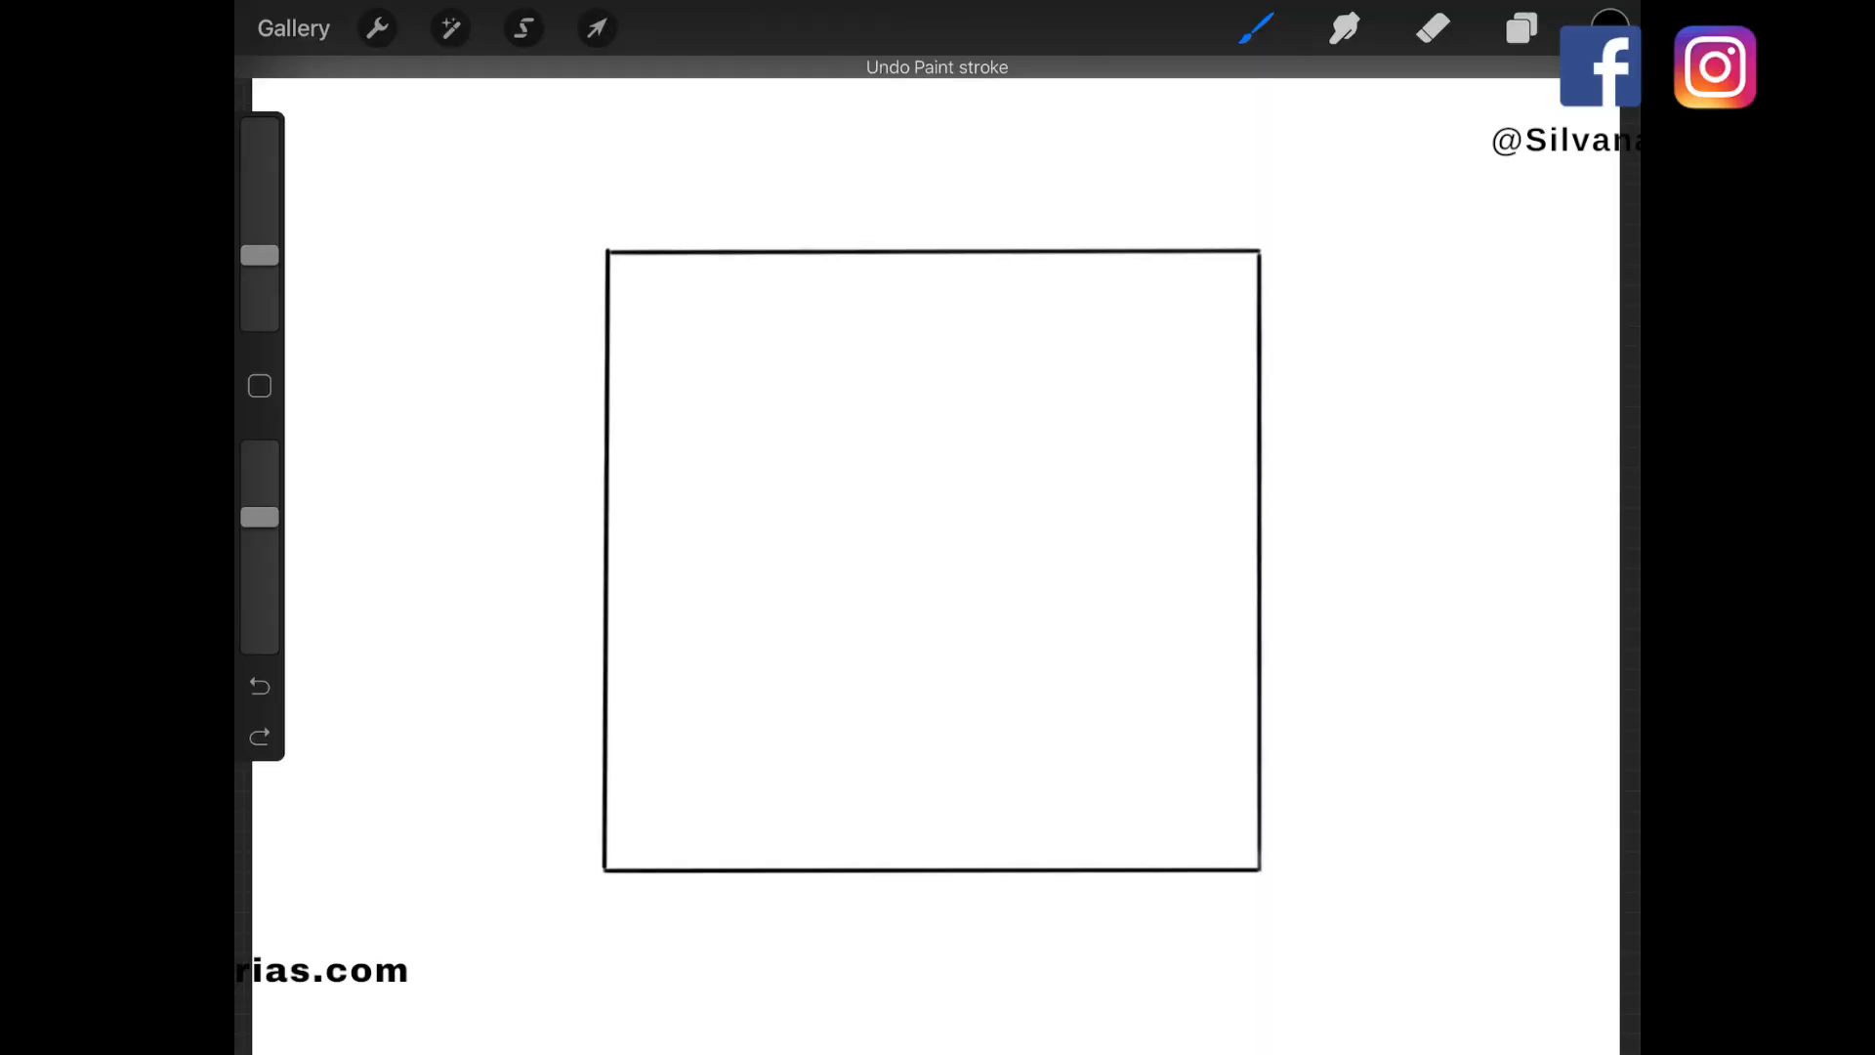
Choose the Hard Airbrush and set the smudge opacity to 60%
click(1256, 28)
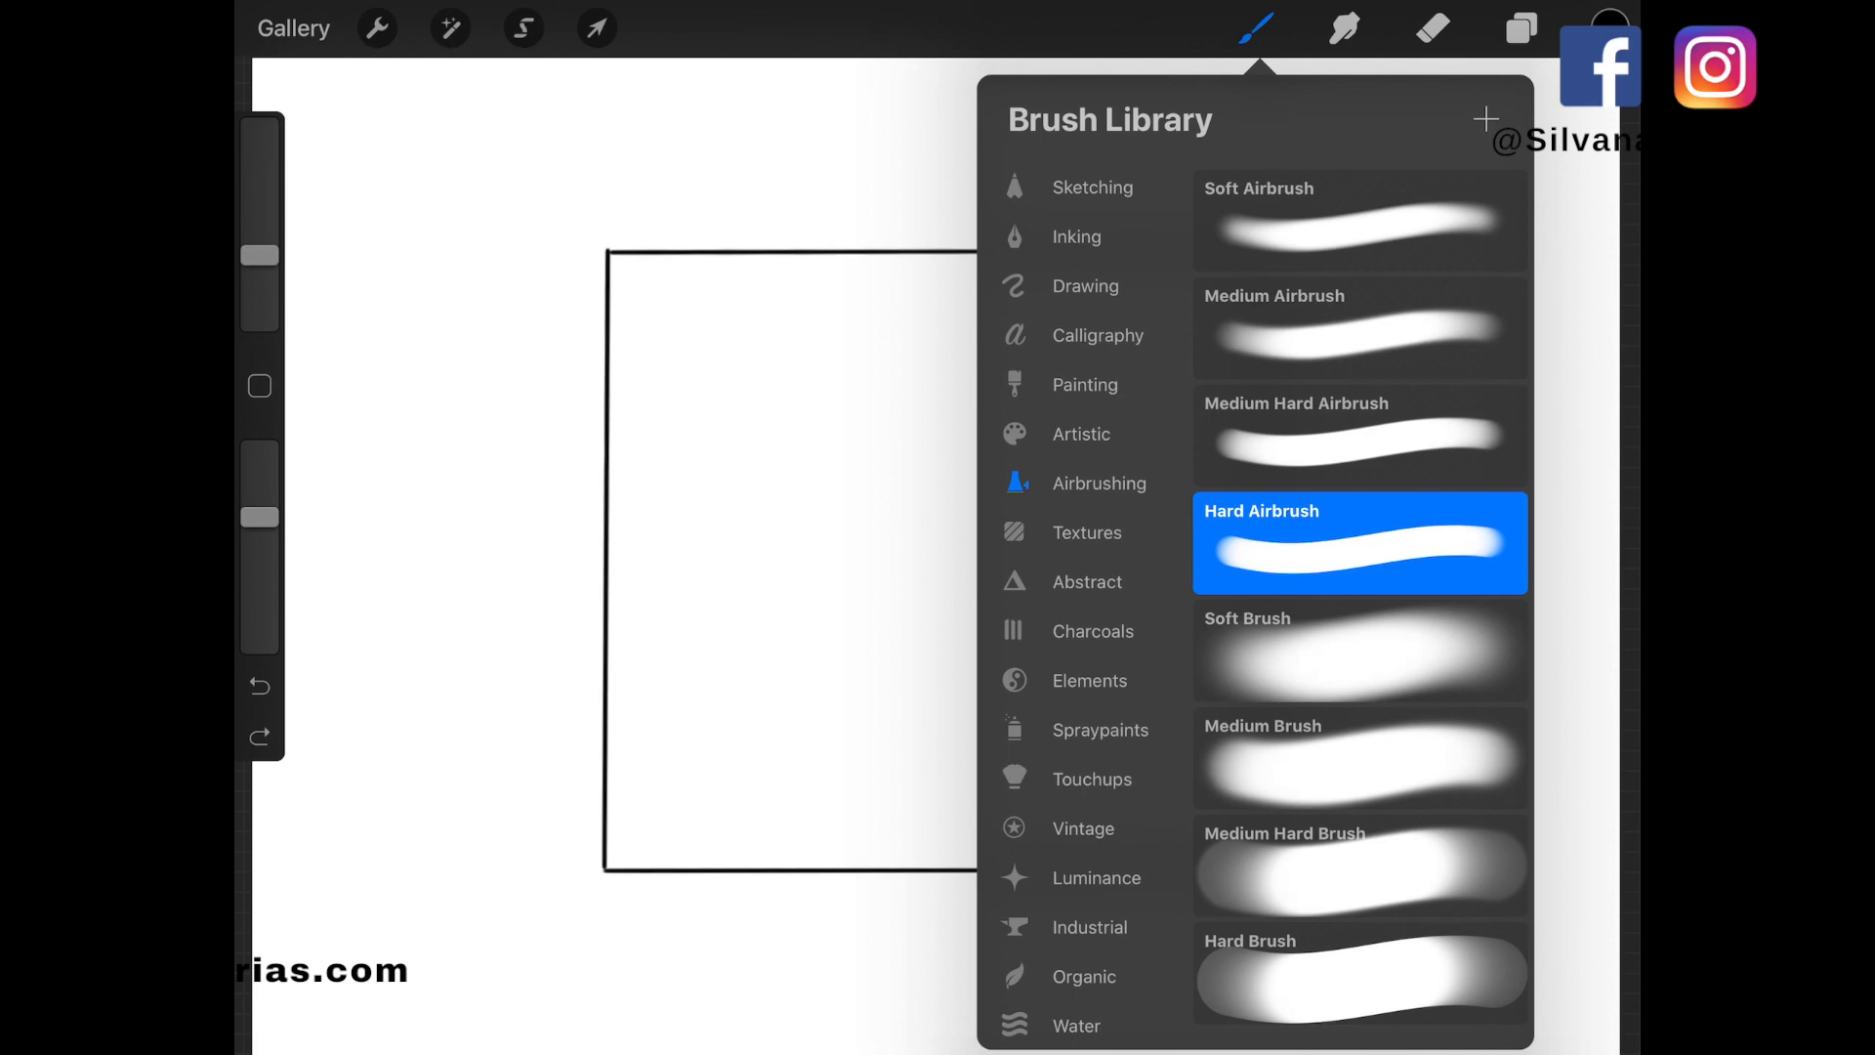
drag(645, 575, 921, 341)
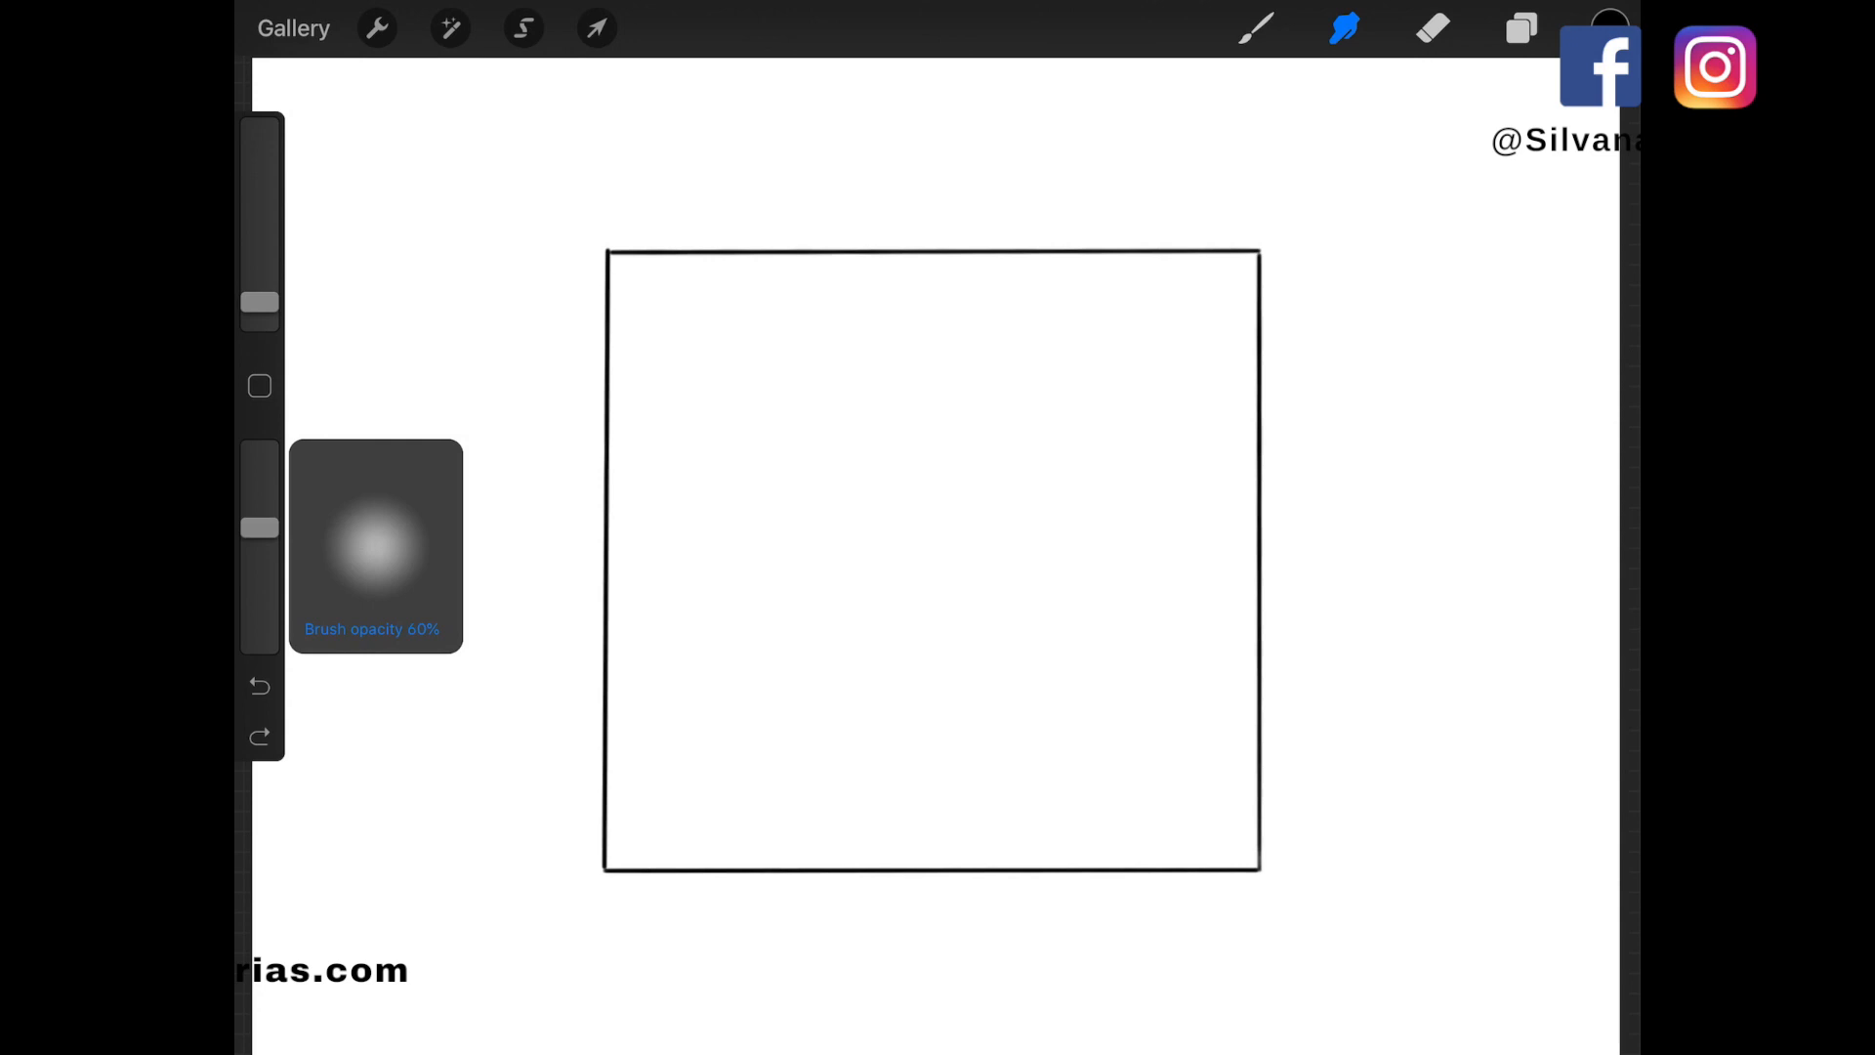
Pick the light peach swatch from the Dark Skin palette as the base colour
click(1608, 27)
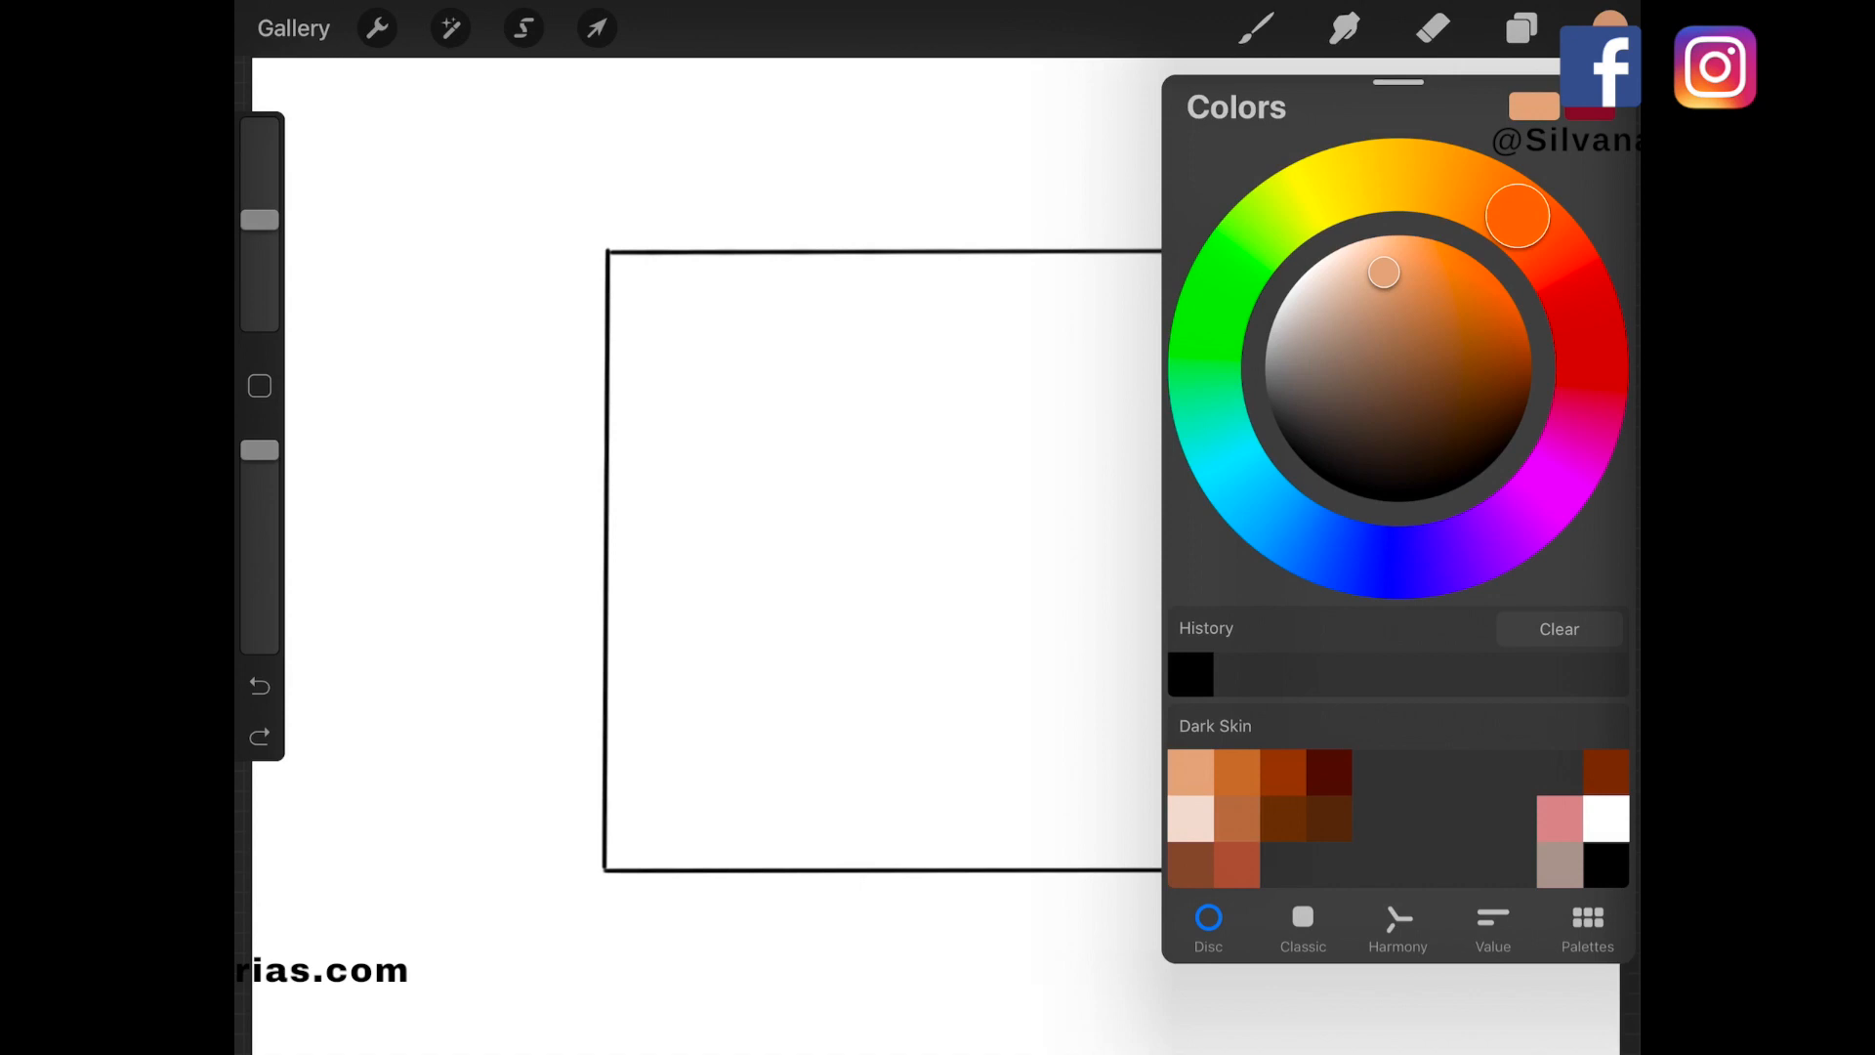
click(1522, 27)
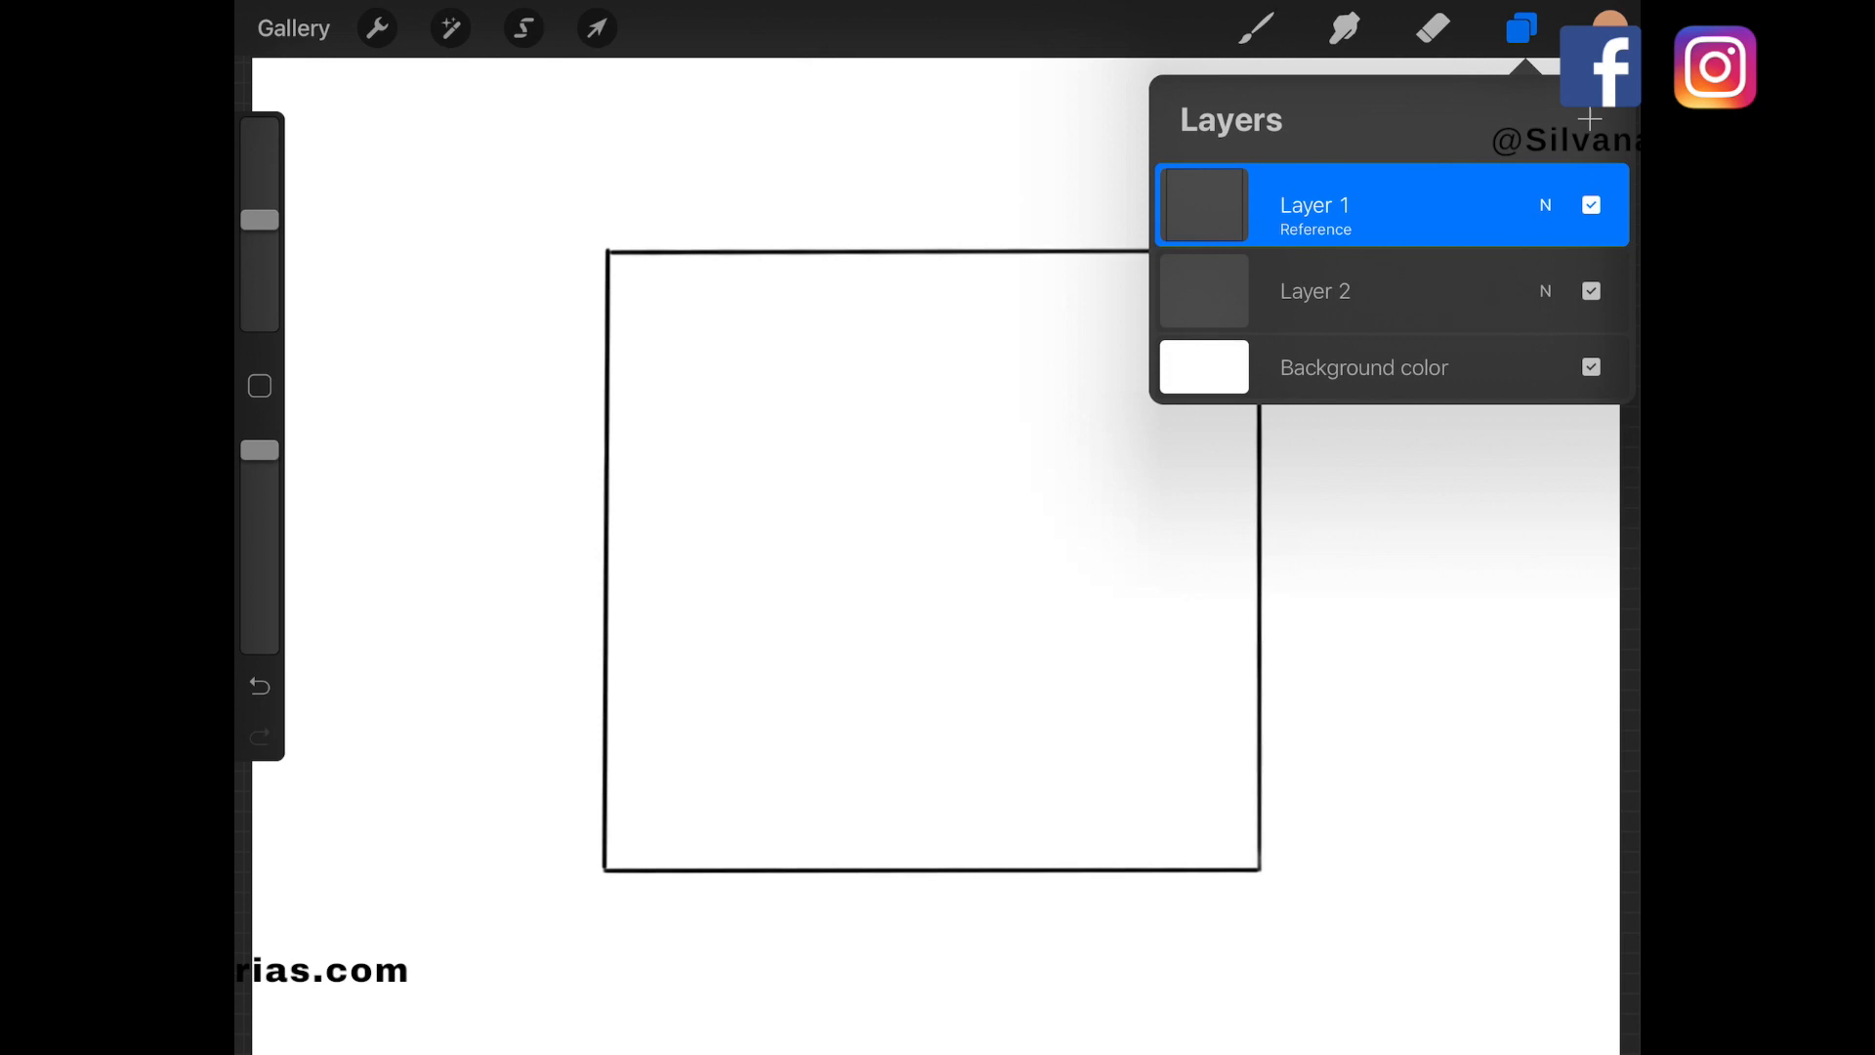
Fill Layer 2's square with peach and paint a darker brown shadow on the right
click(1313, 291)
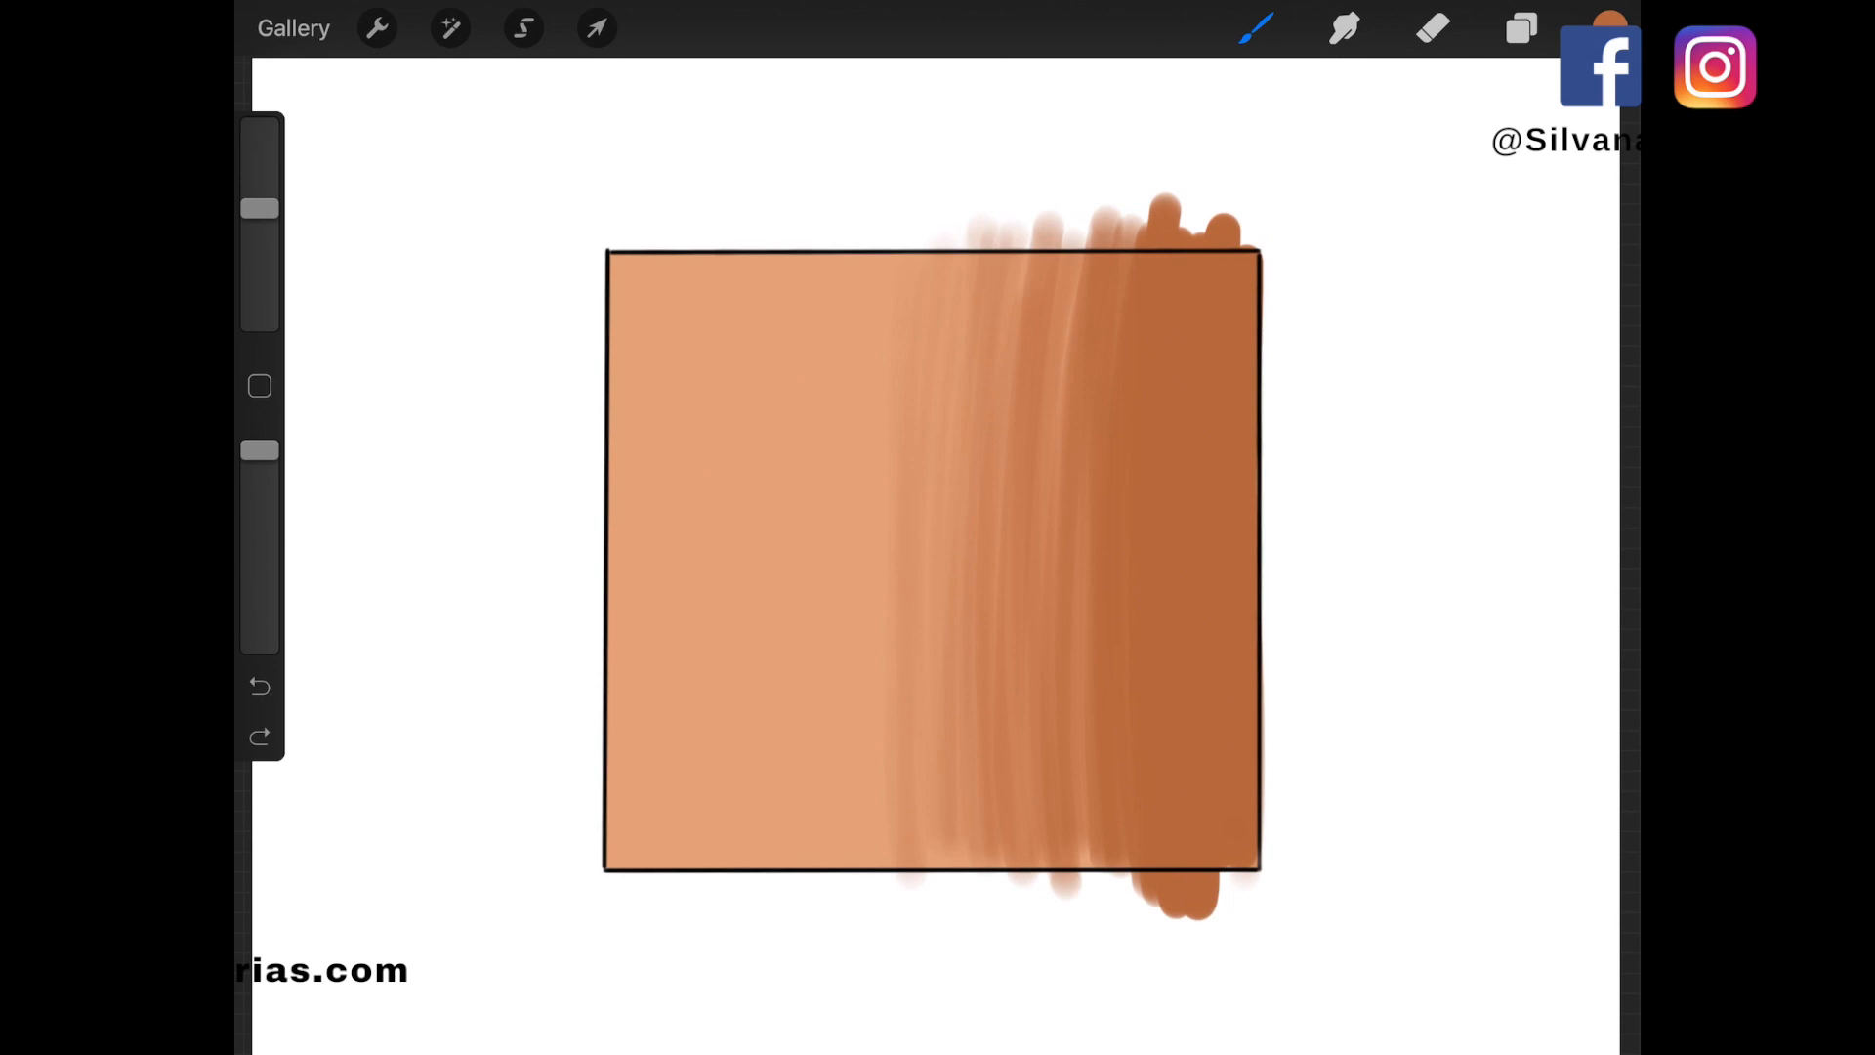
click(1432, 28)
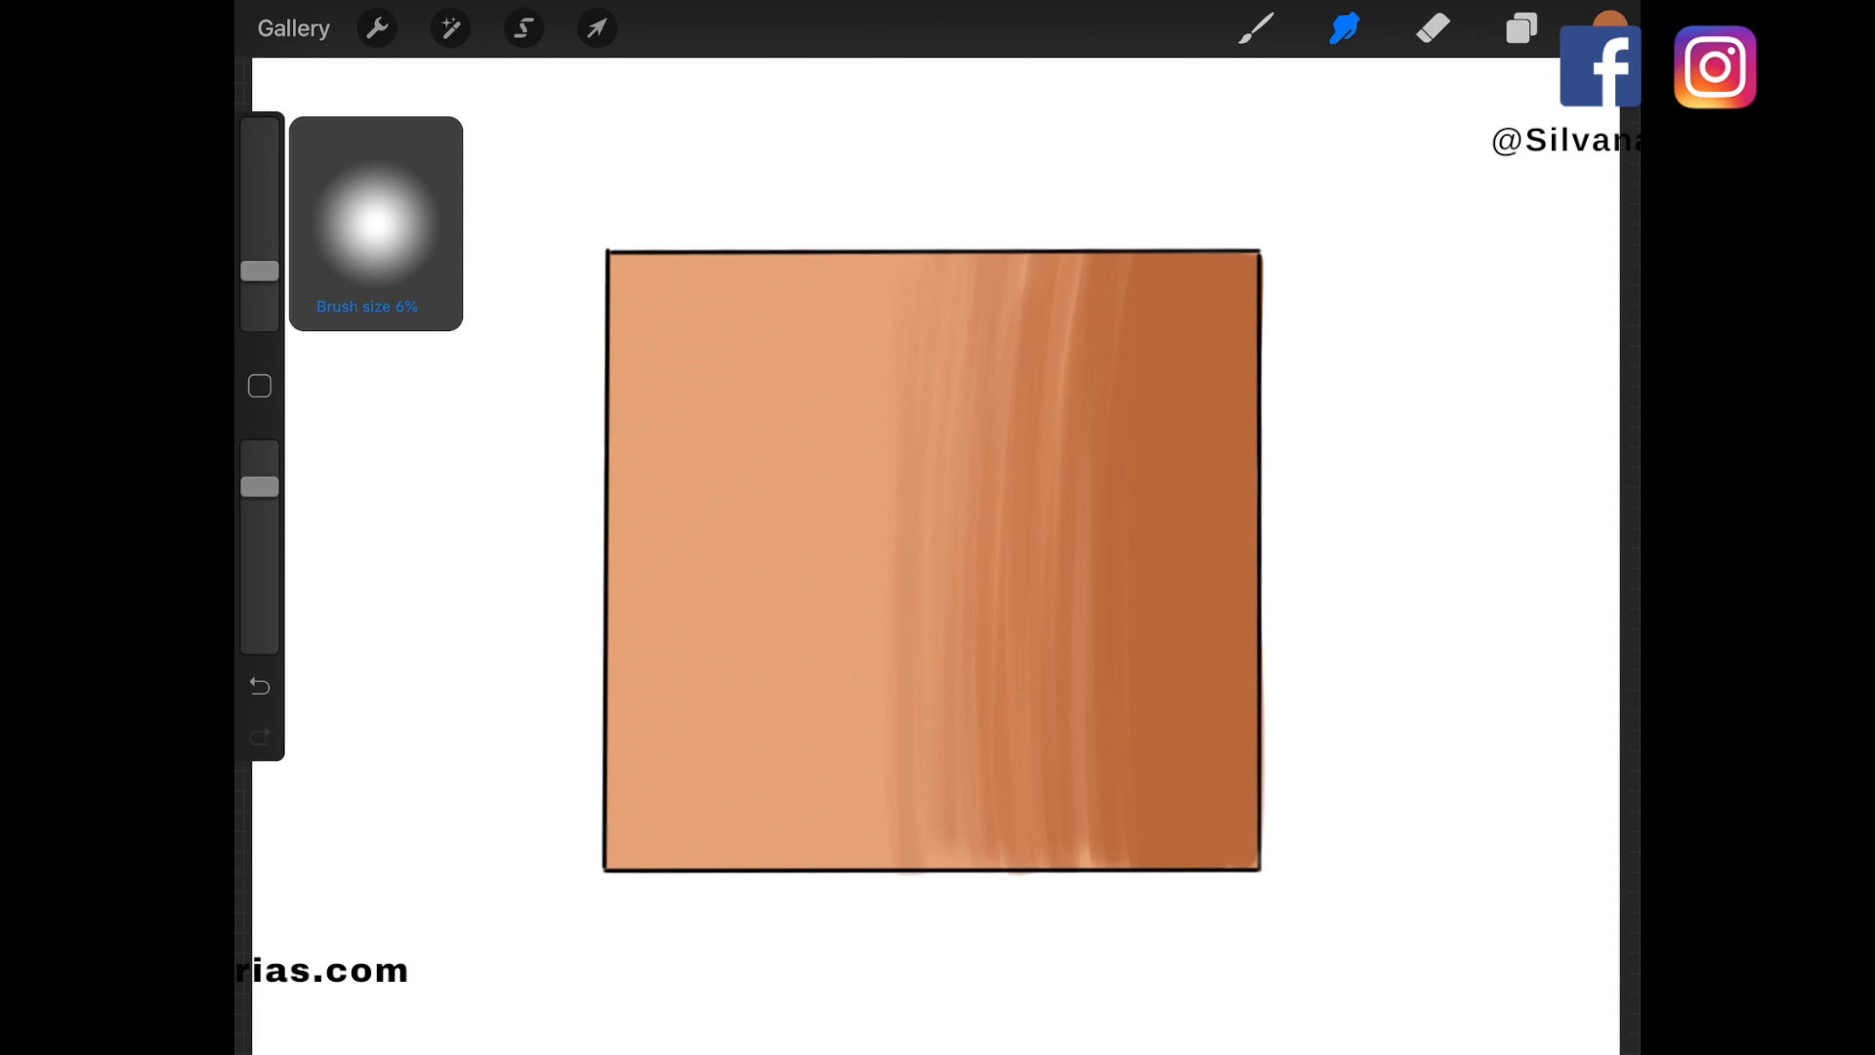
Smudge the brown shadow edge into the peach base at about 6% size
drag(1100, 227, 1101, 902)
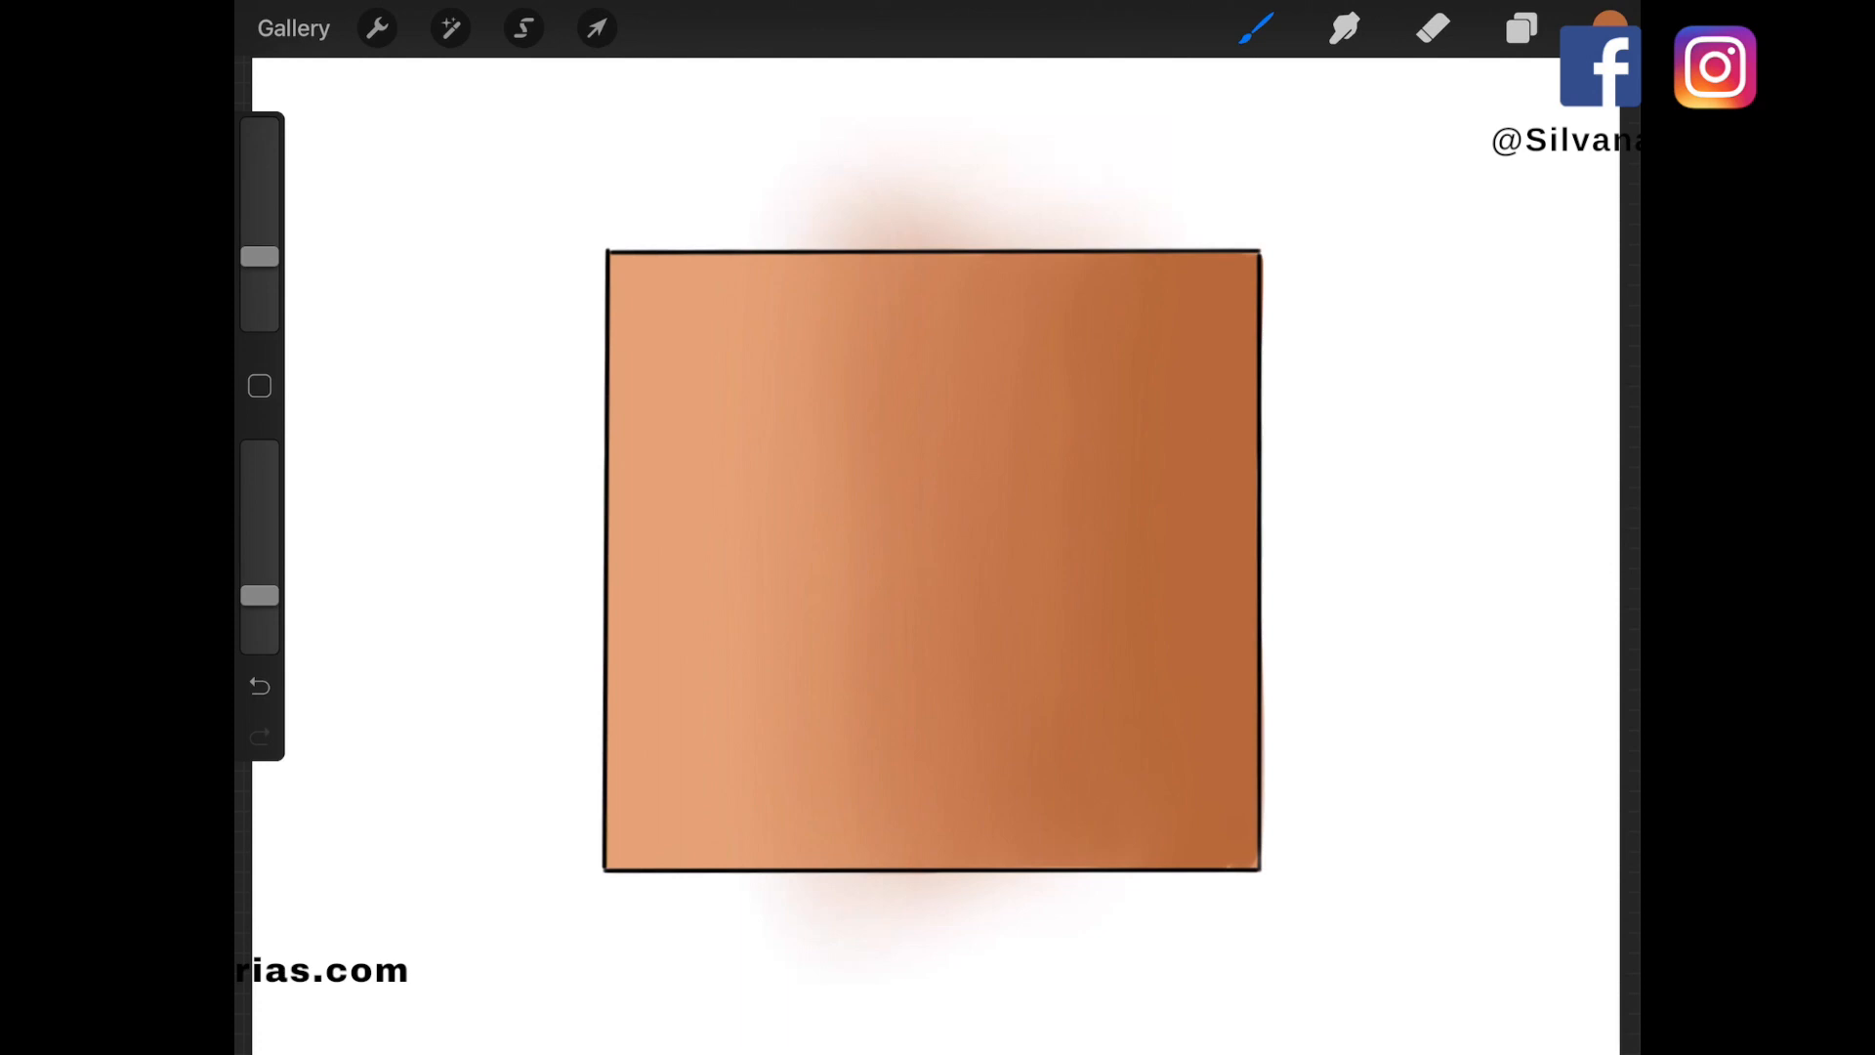
Erase the haze spilling outside the square's top and bottom edges
click(1519, 27)
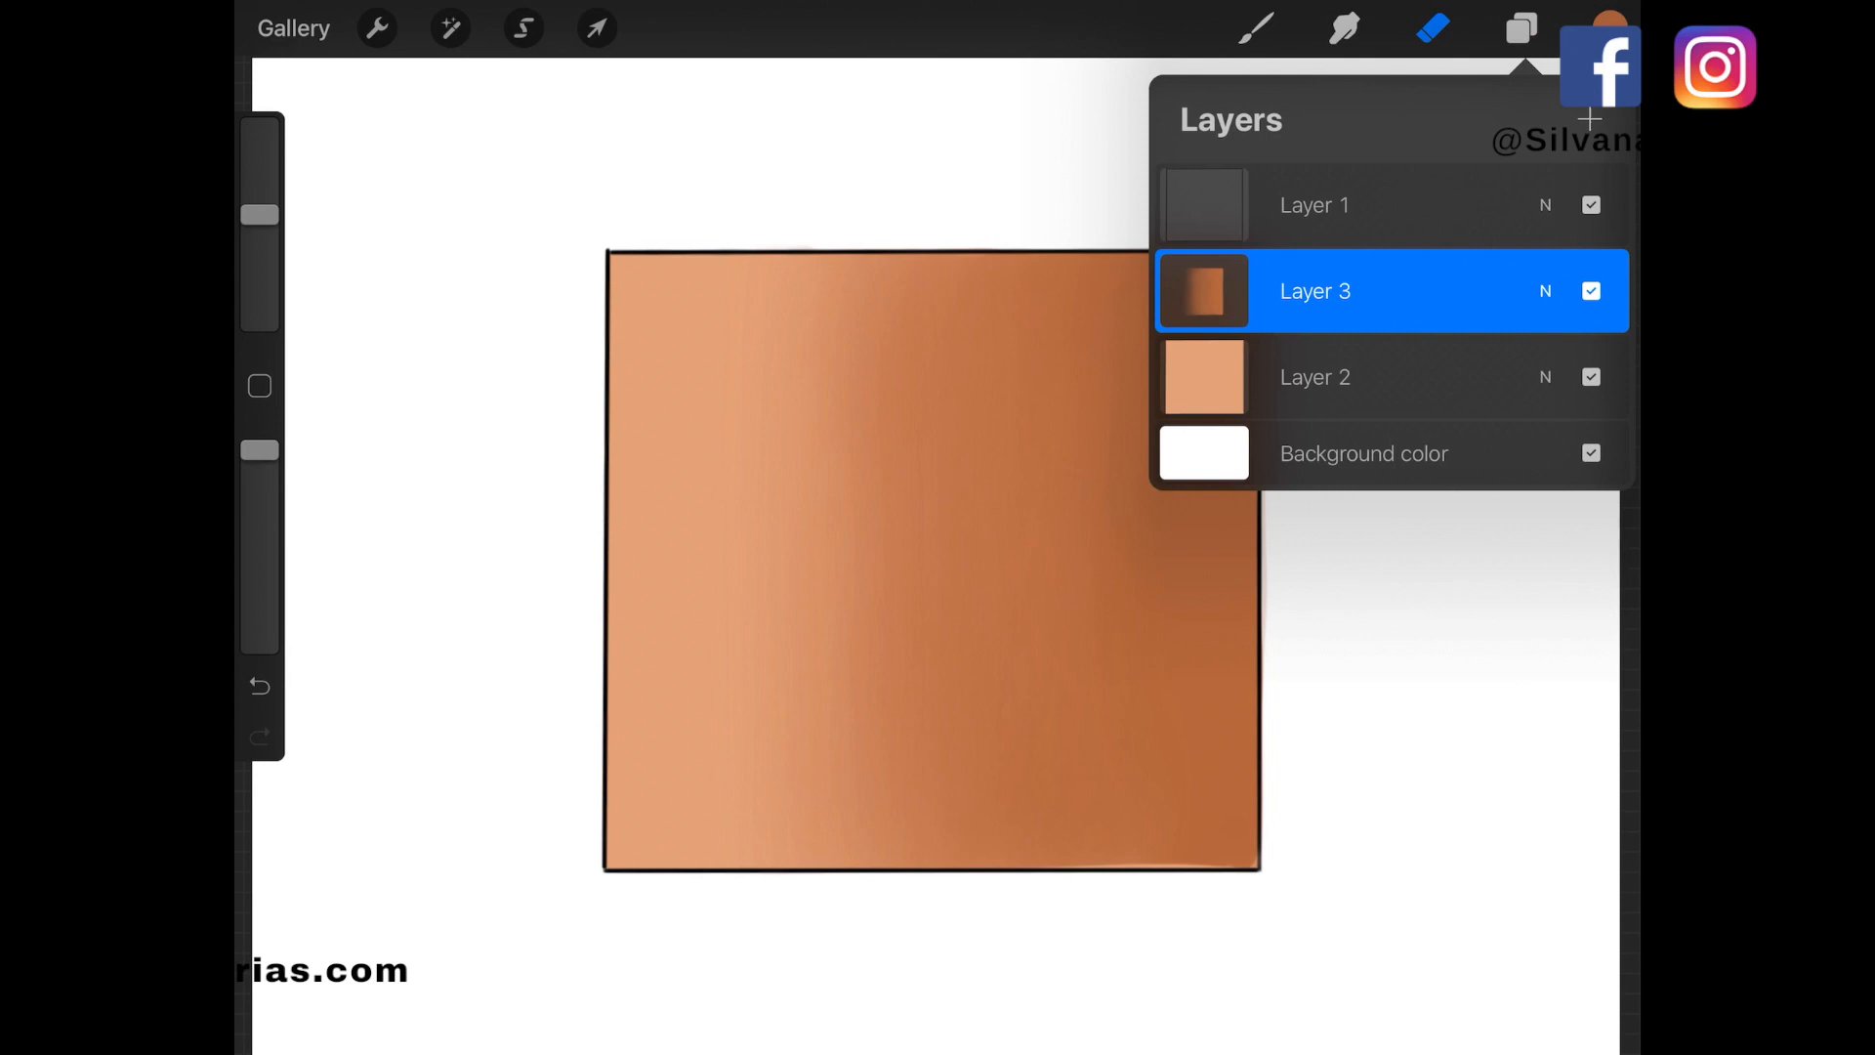
click(1522, 27)
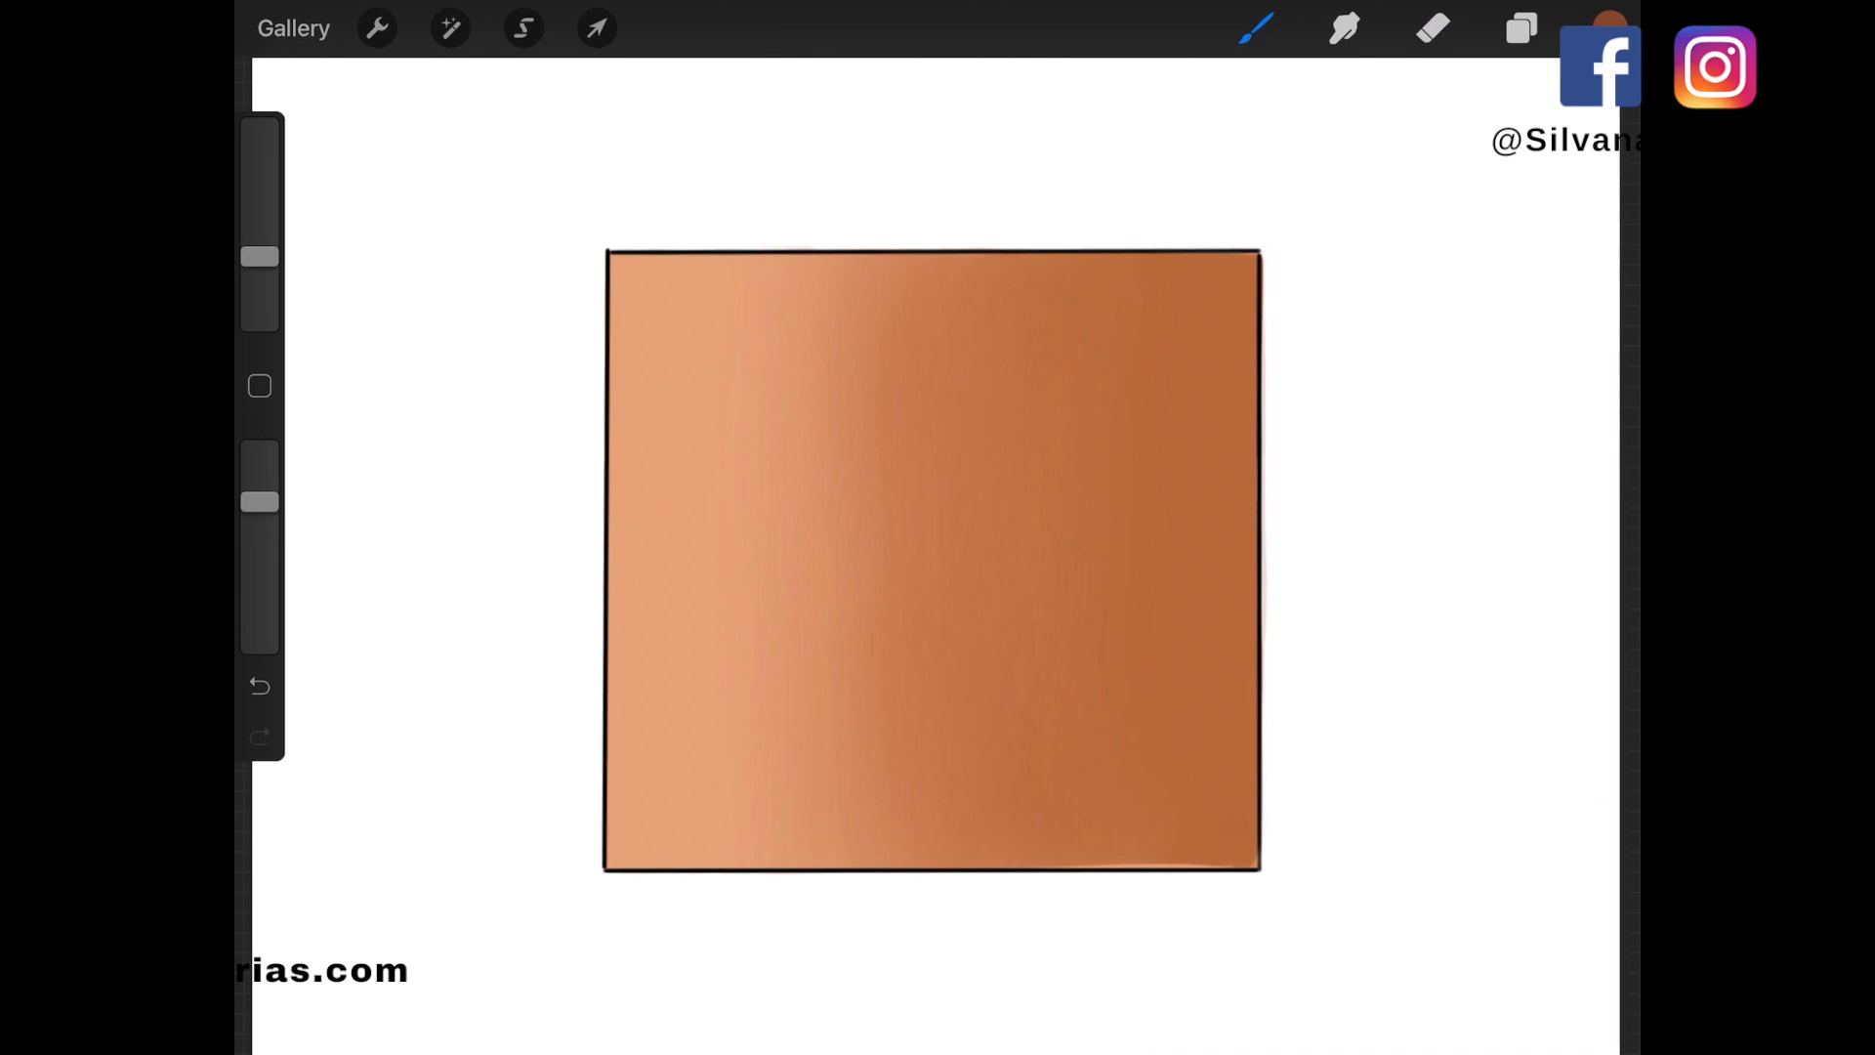
drag(1232, 240, 1220, 896)
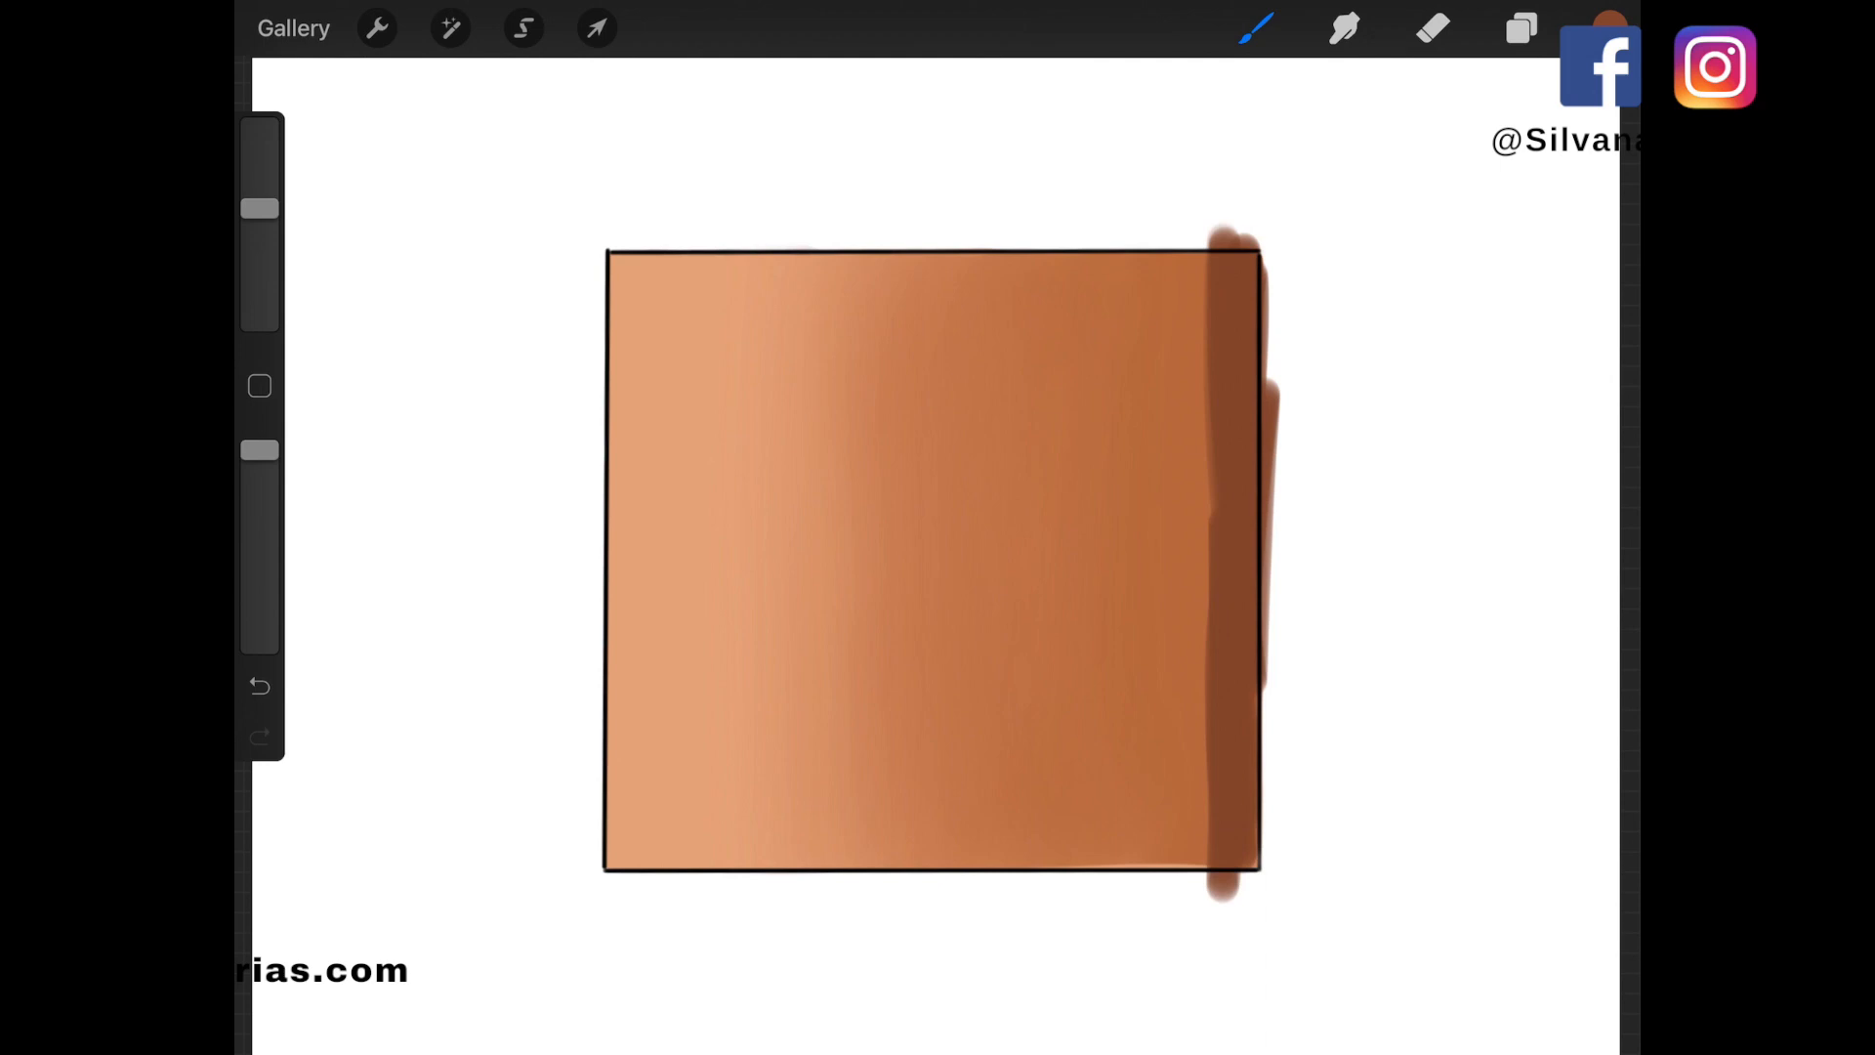
Paint a deeper brown stroke down the right edge and blend it into the gradient
drag(1208, 239, 1208, 910)
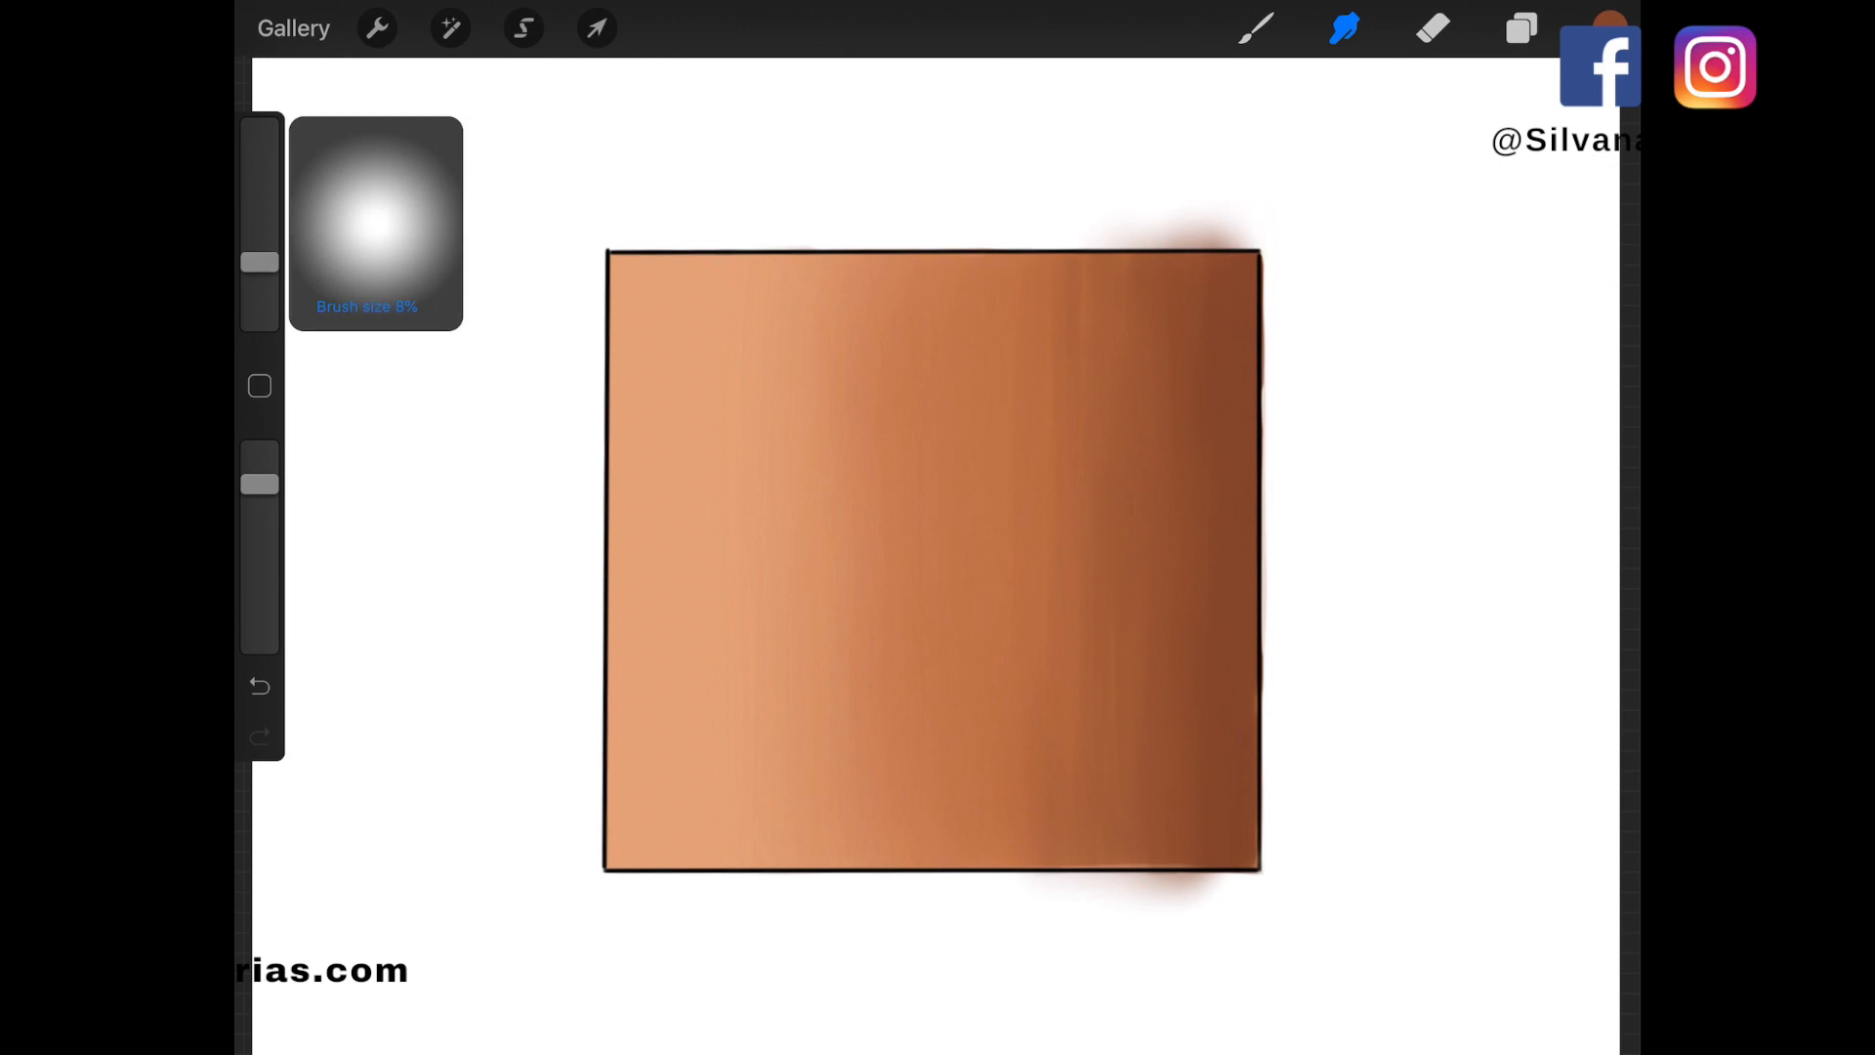
drag(1352, 419, 1405, 490)
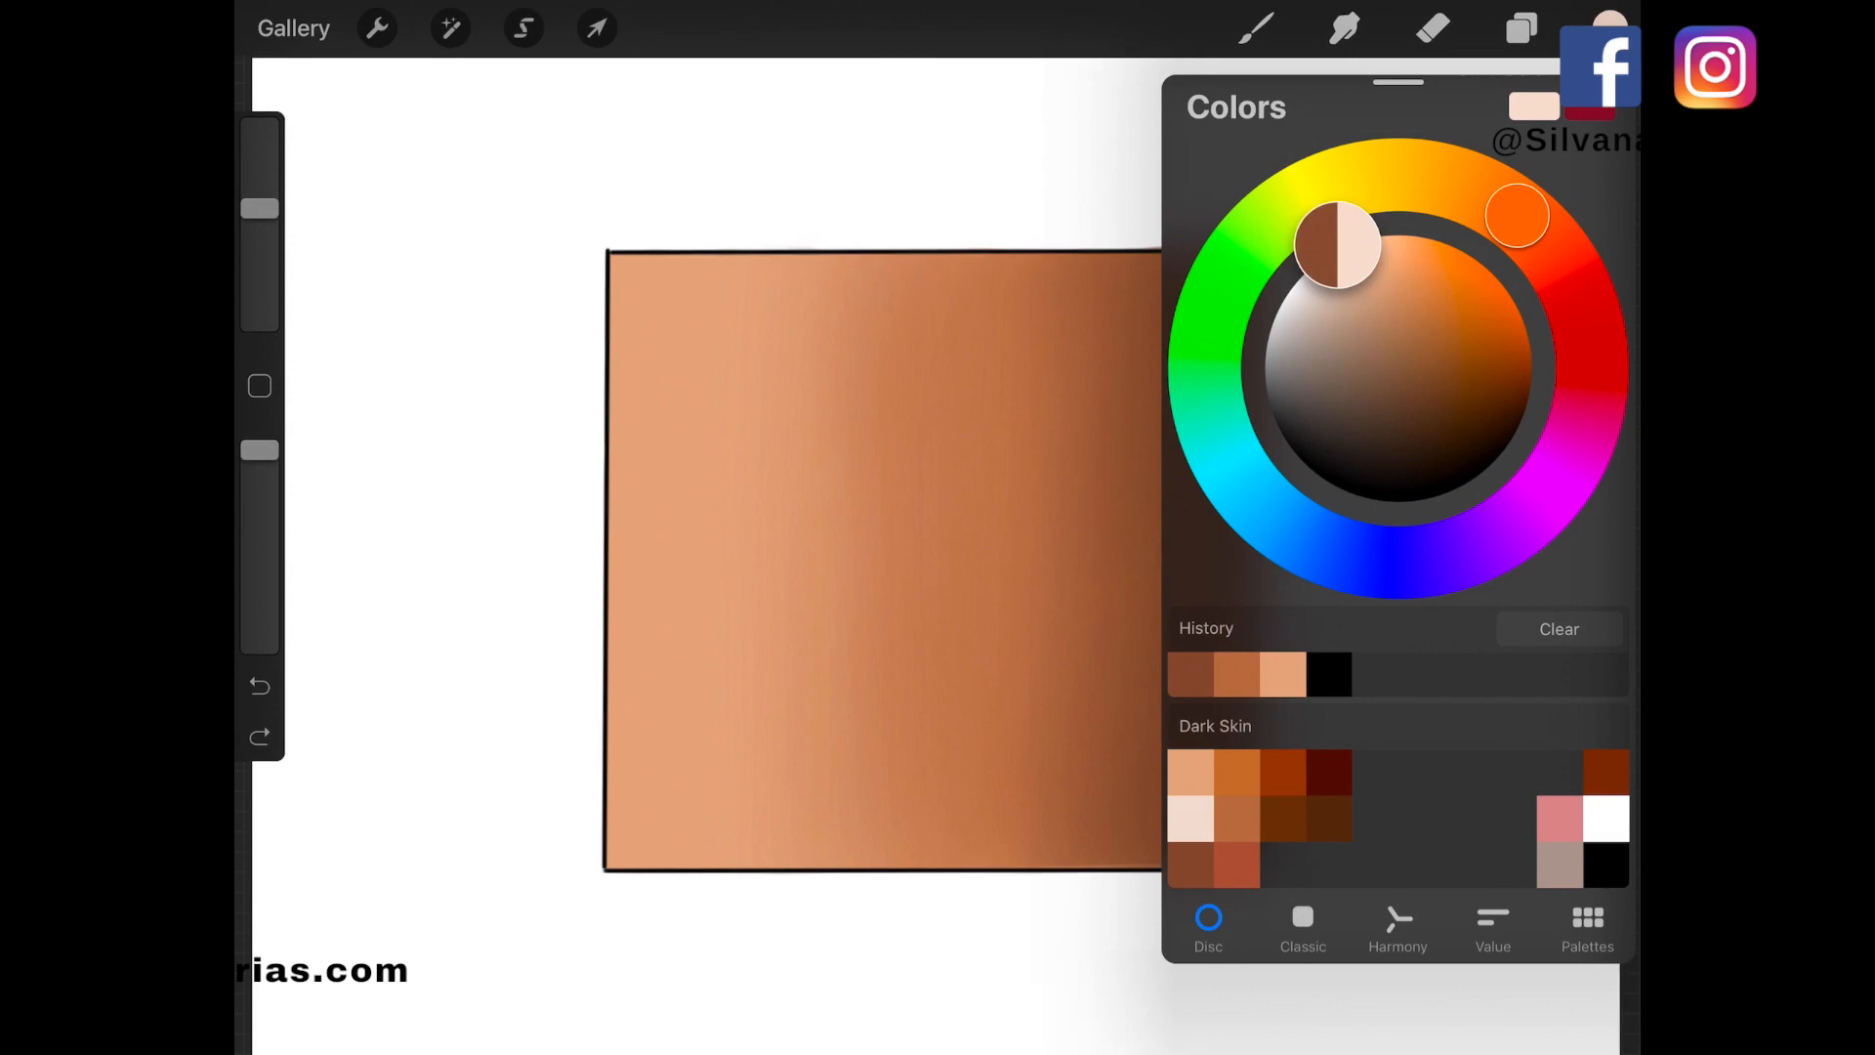
Paint a grainy pale cream highlight on the left with the Noise Brush, erasing its spill
click(1256, 29)
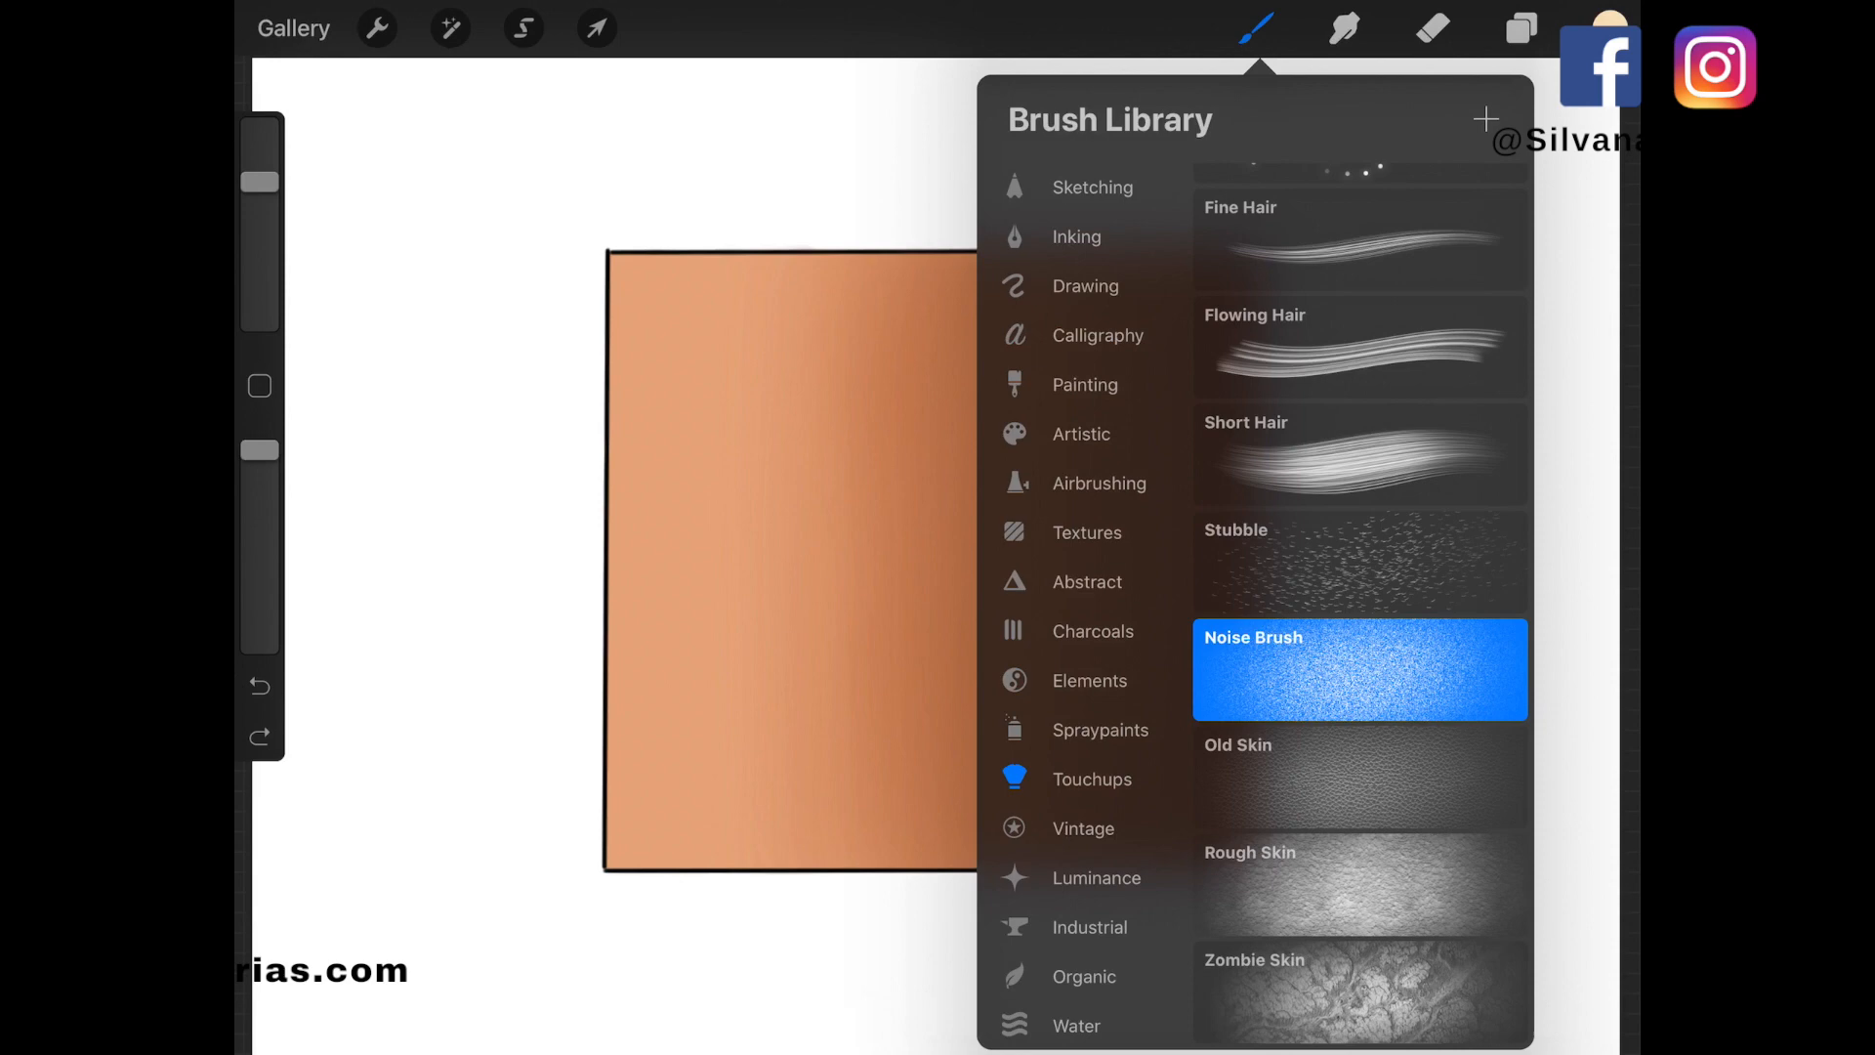
click(1256, 28)
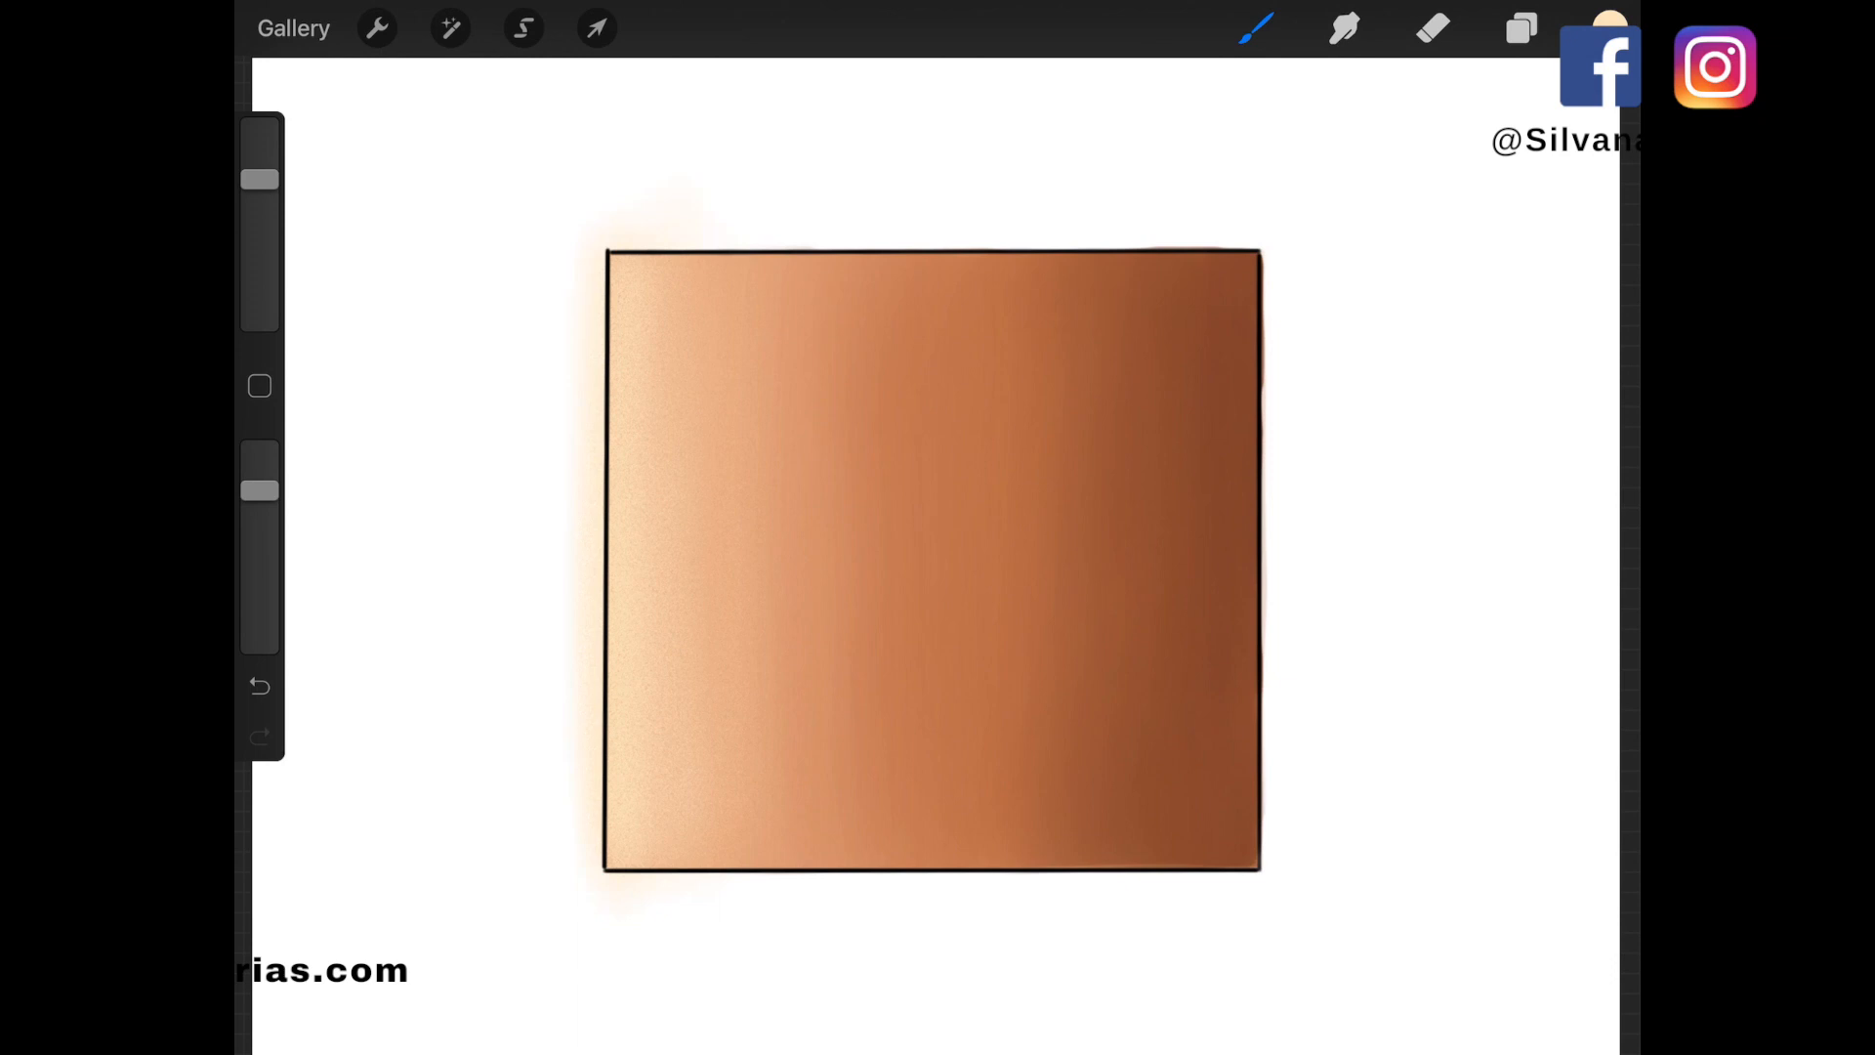
click(1431, 27)
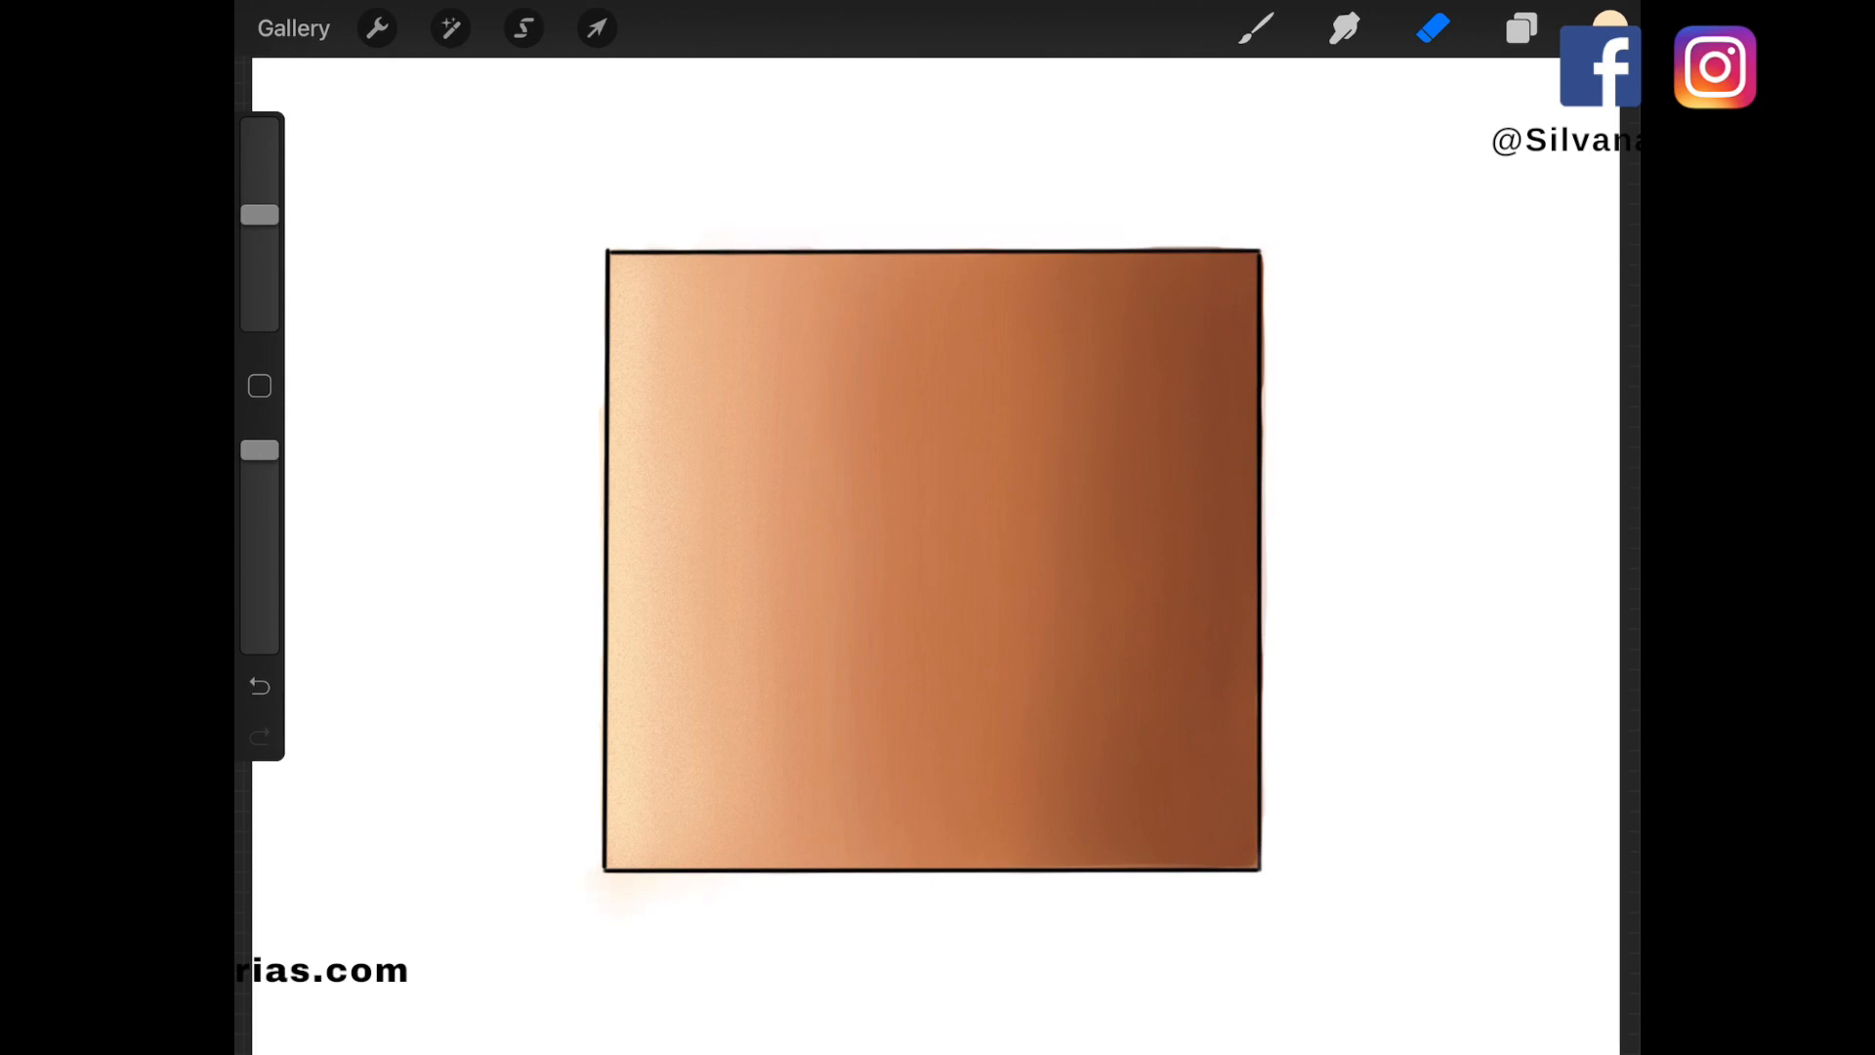